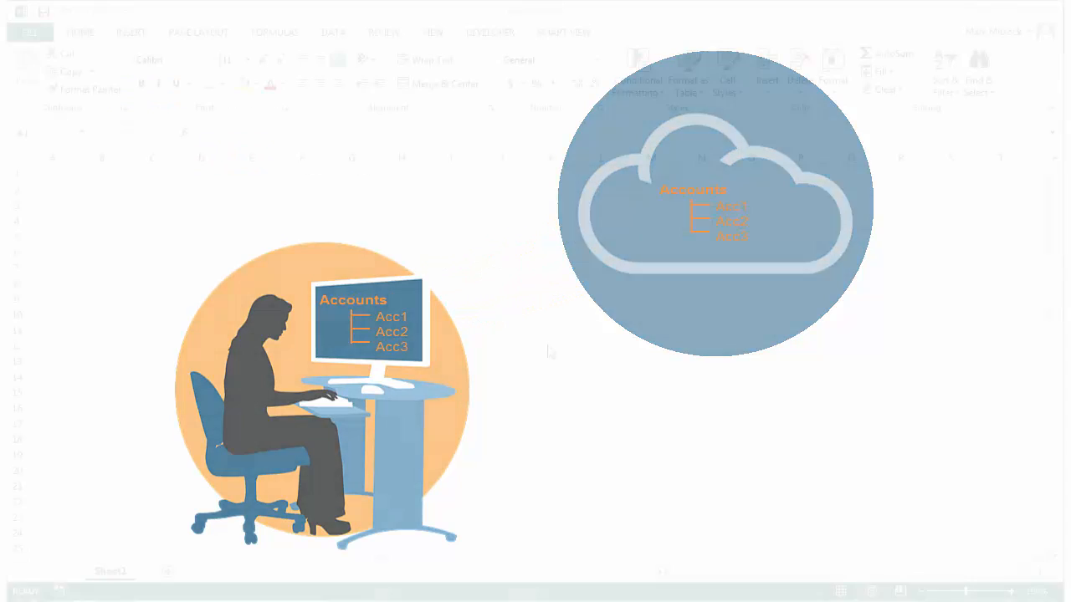
Step: Connect to EPM Cloud via Shared Connections and select the FCCS Account dimension
{"action": "left_click", "coordinate": [563, 32]}
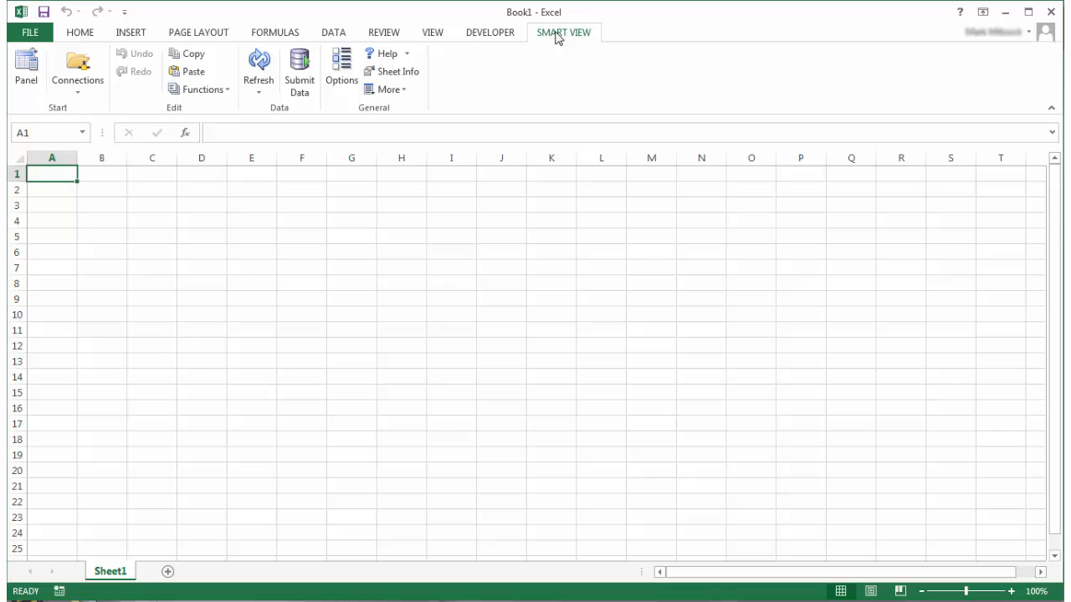
{"action": "left_click", "coordinate": [26, 66]}
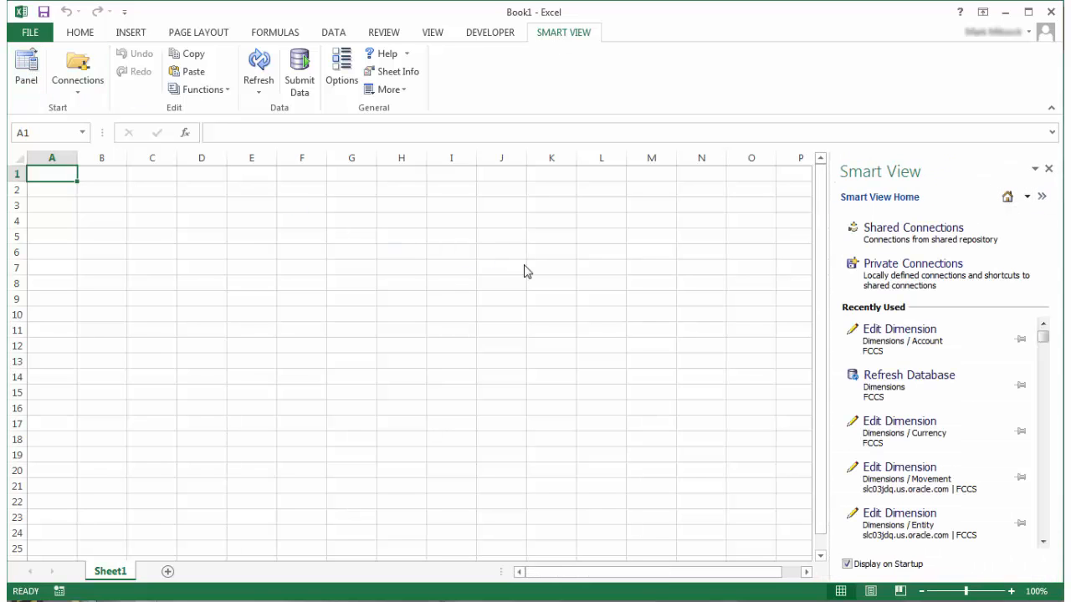
{"action": "left_click", "coordinate": [913, 226]}
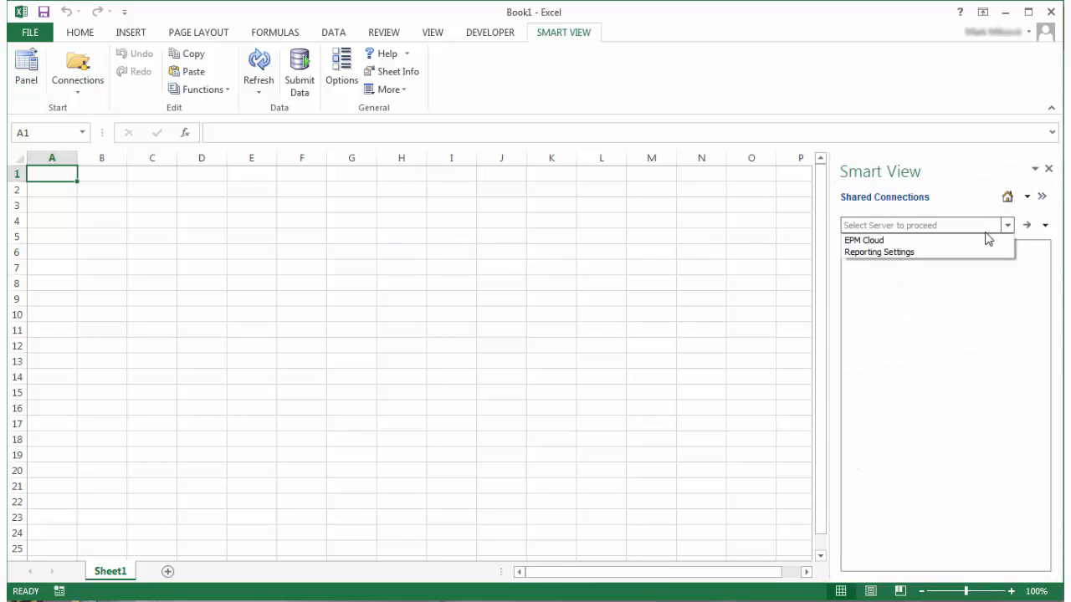
{"action": "left_click", "coordinate": [863, 240]}
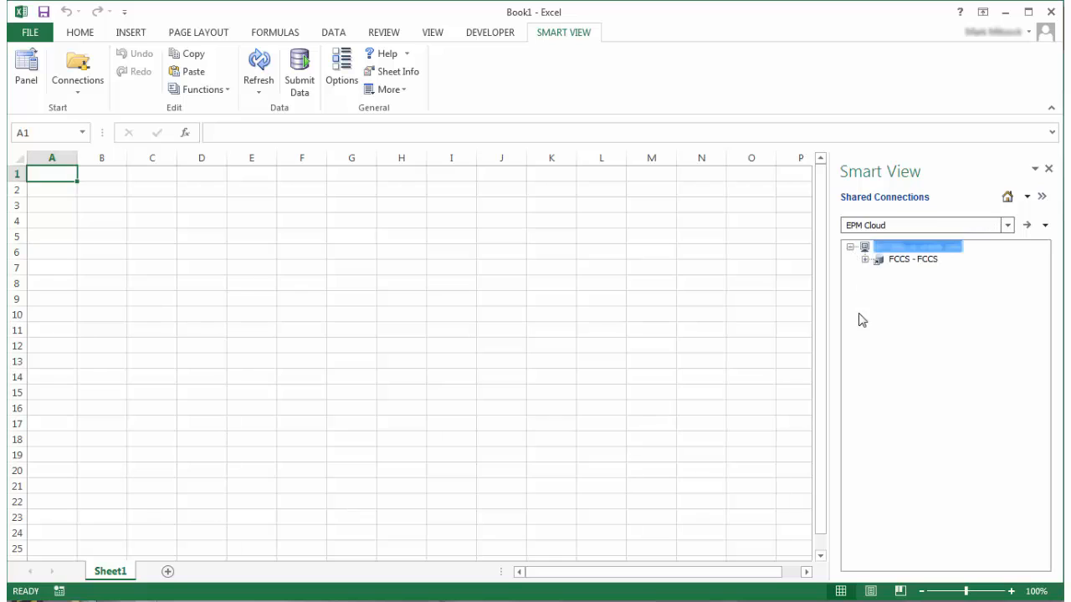
{"action": "left_click", "coordinate": [865, 259]}
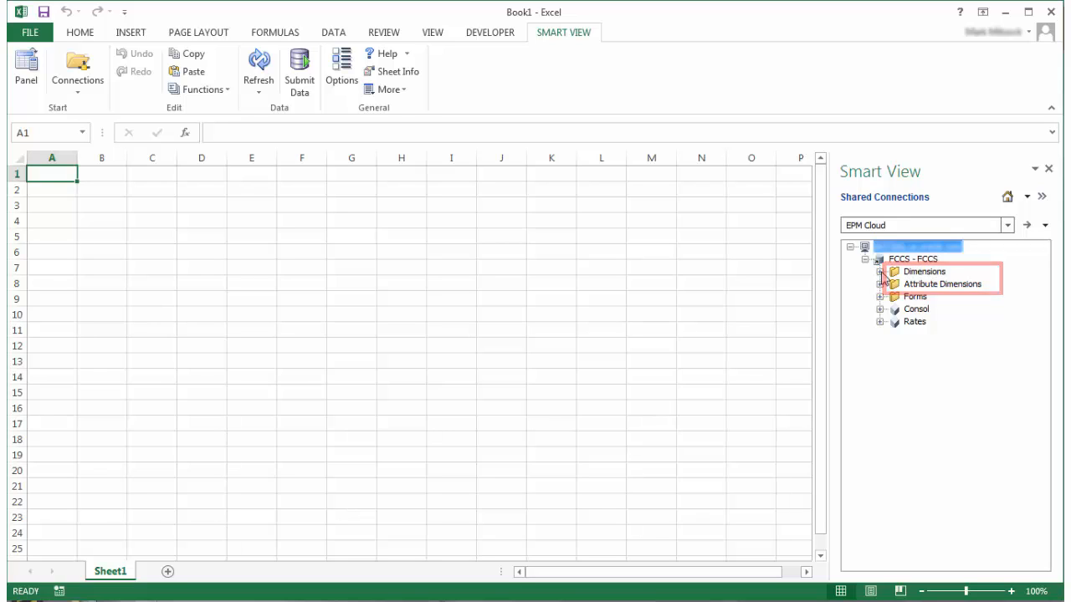
{"action": "left_click", "coordinate": [880, 271]}
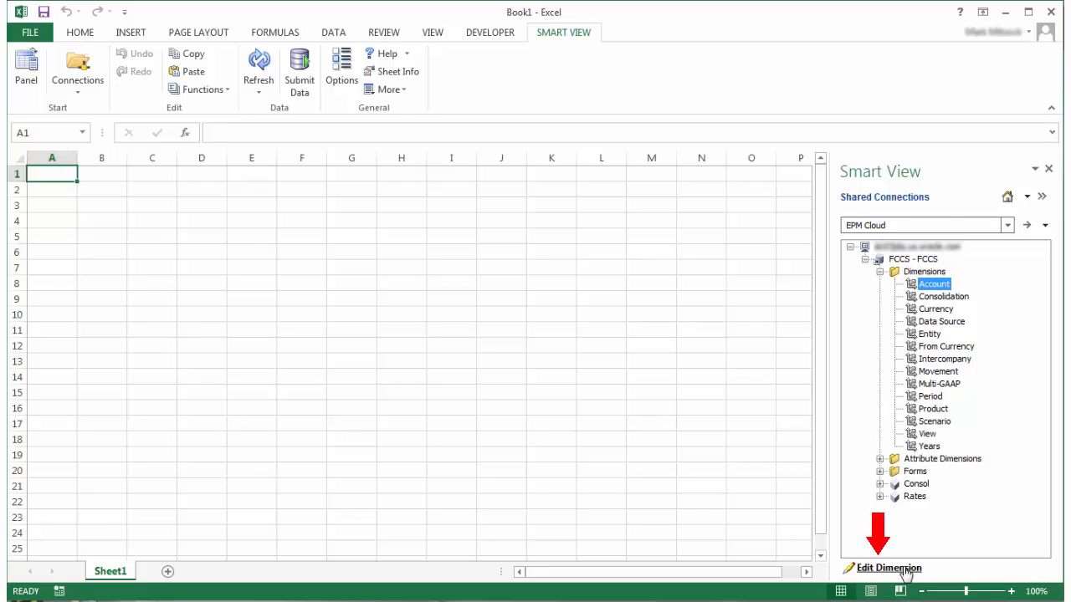
Step: Load the Account dimension for editing, zoom into its members, and autofit column A
{"action": "left_click", "coordinate": [887, 568]}
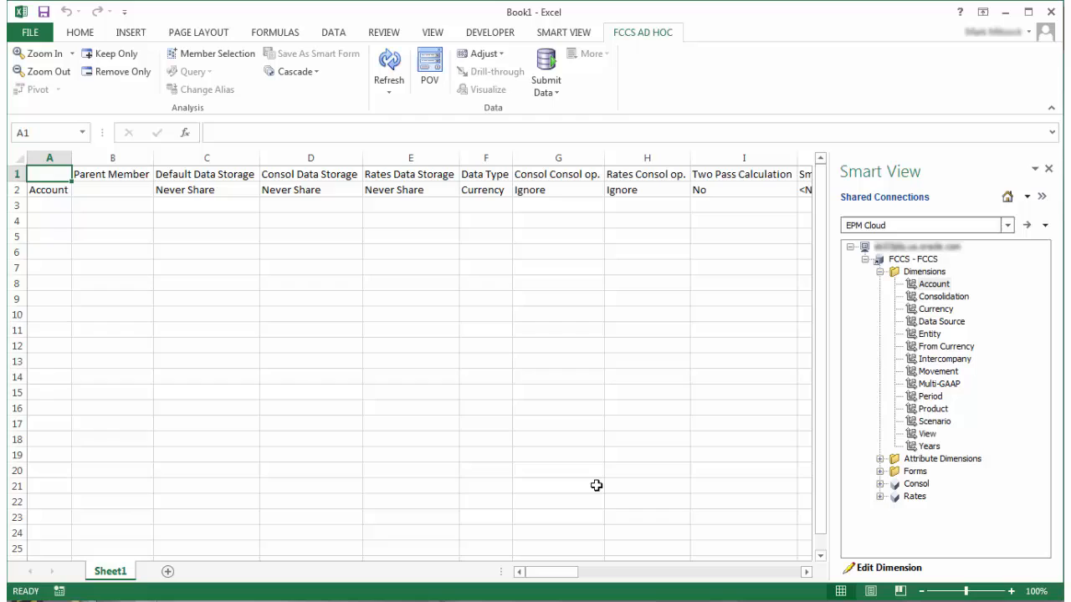
{"action": "left_click", "coordinate": [50, 190]}
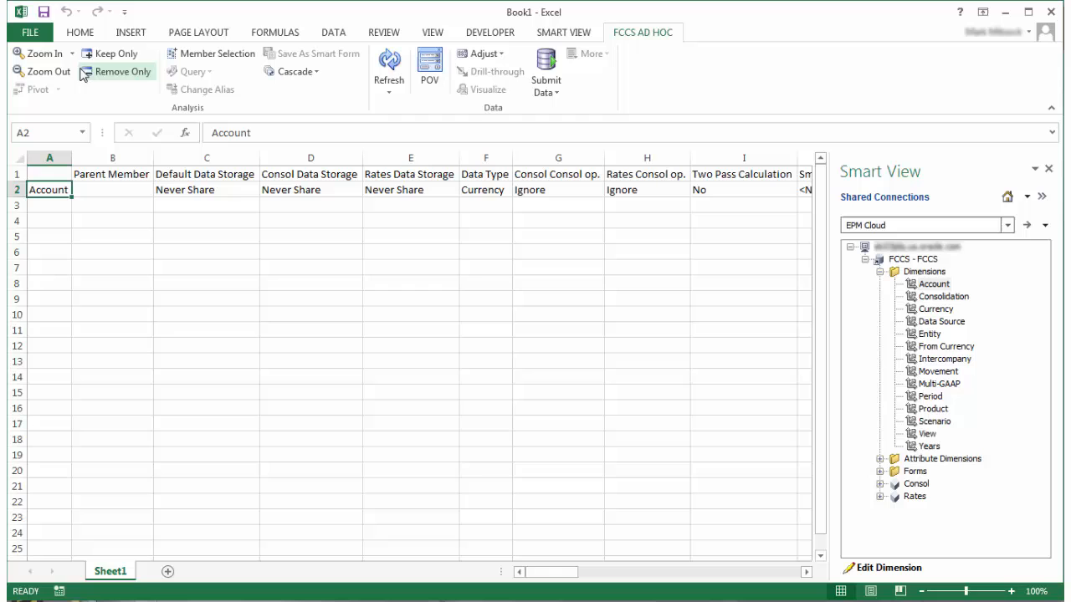
{"action": "left_click", "coordinate": [46, 54]}
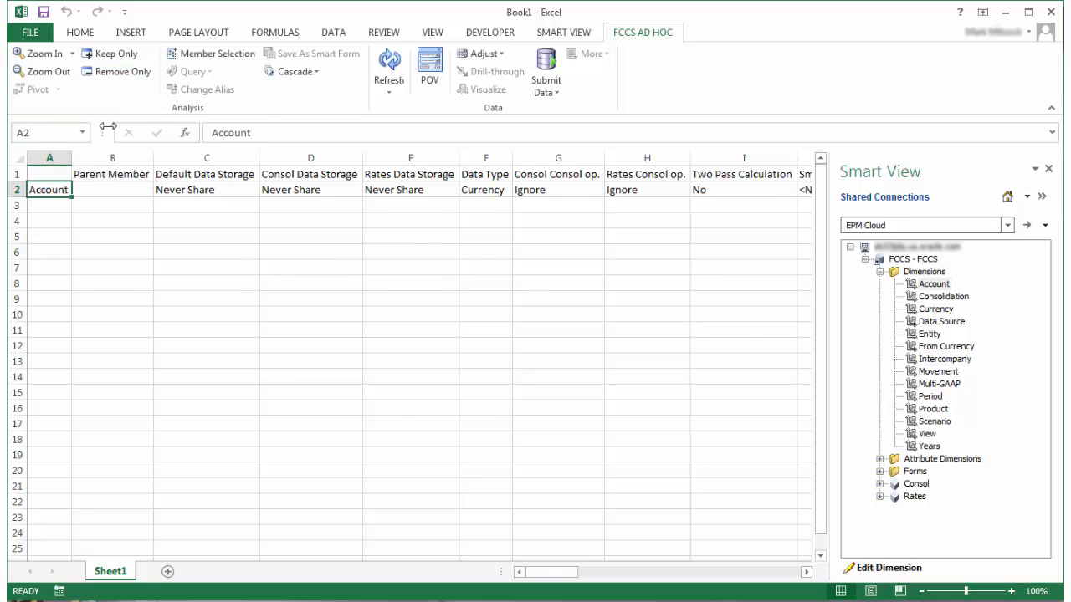
{"action": "left_click", "coordinate": [388, 64]}
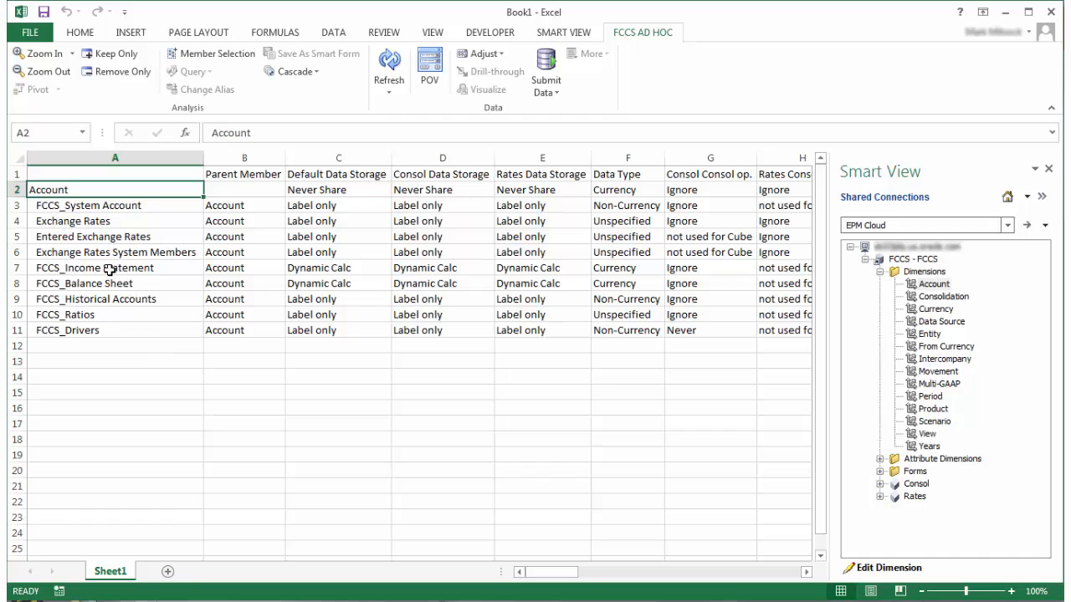
{"action": "left_click", "coordinate": [94, 268]}
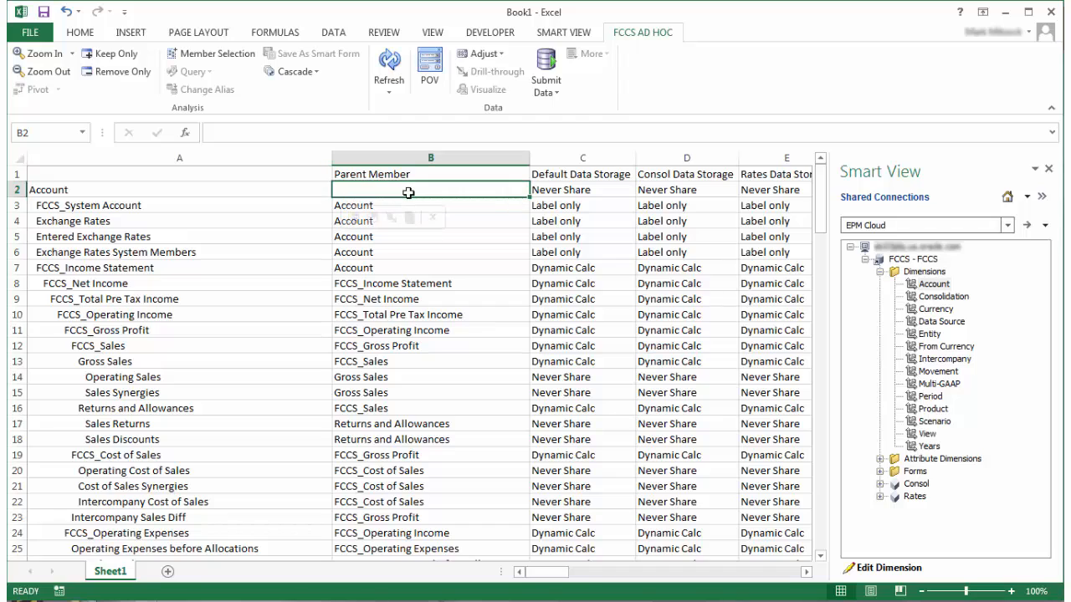
{"action": "left_click", "coordinate": [432, 31]}
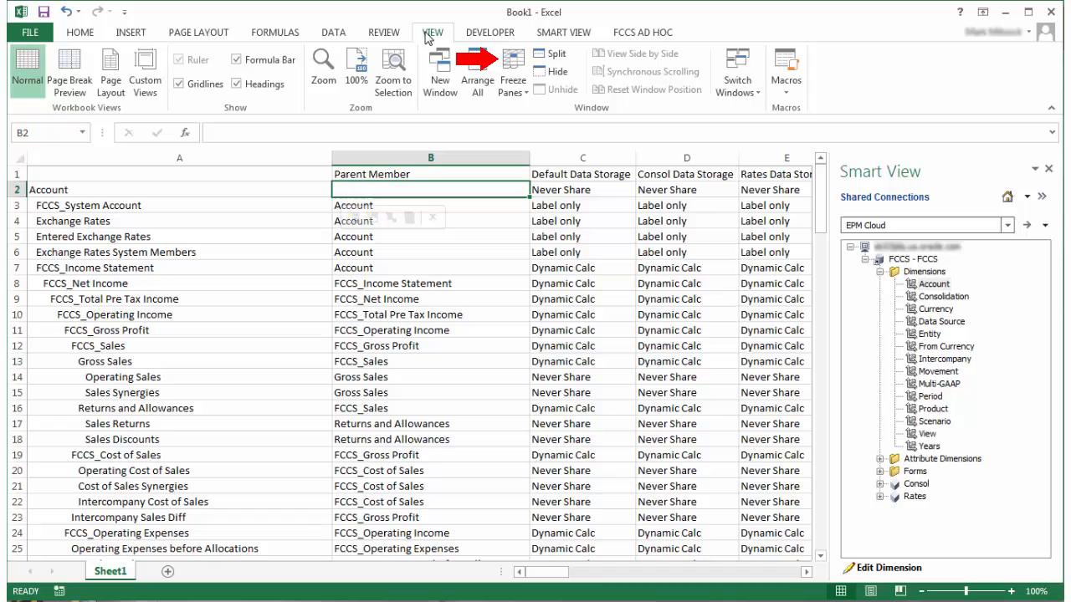
Step: Freeze the member column and header row, then find 'Operating Sales'
{"action": "left_click", "coordinate": [512, 71]}
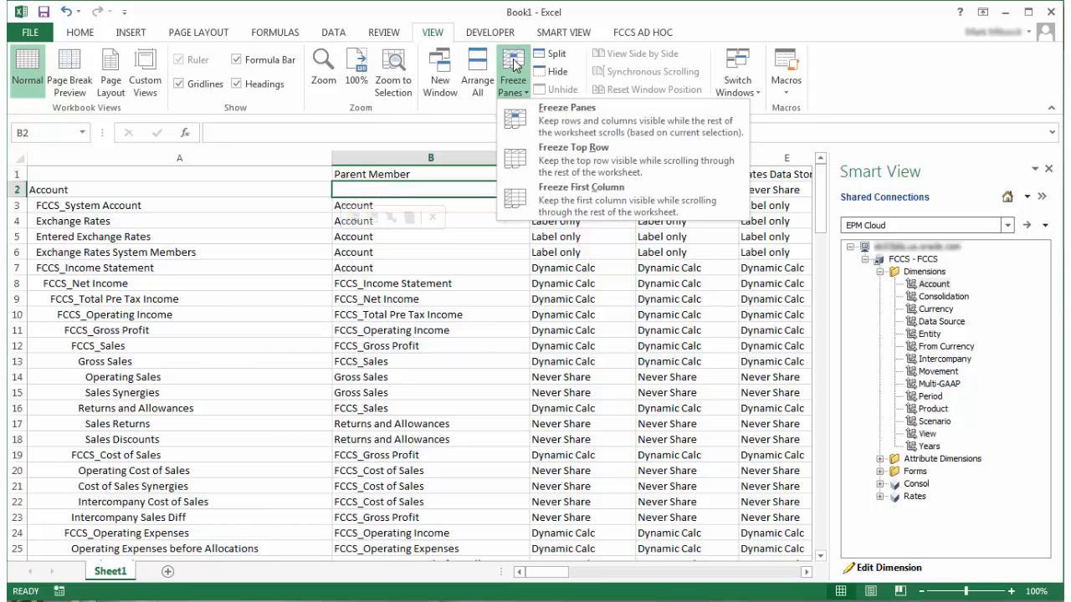
{"action": "left_click", "coordinate": [511, 71]}
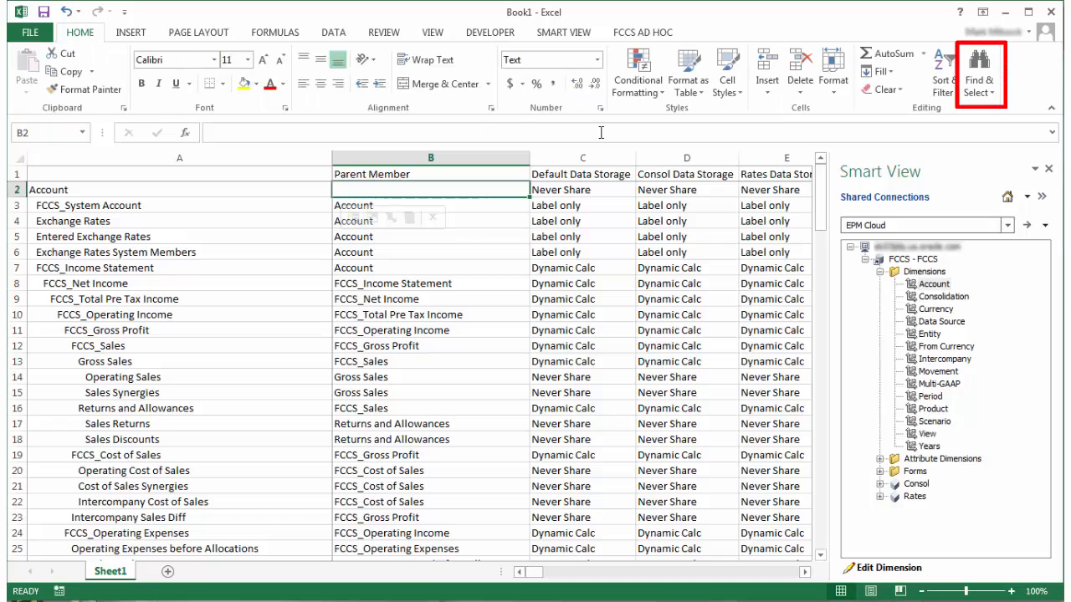
{"action": "left_click", "coordinate": [980, 76]}
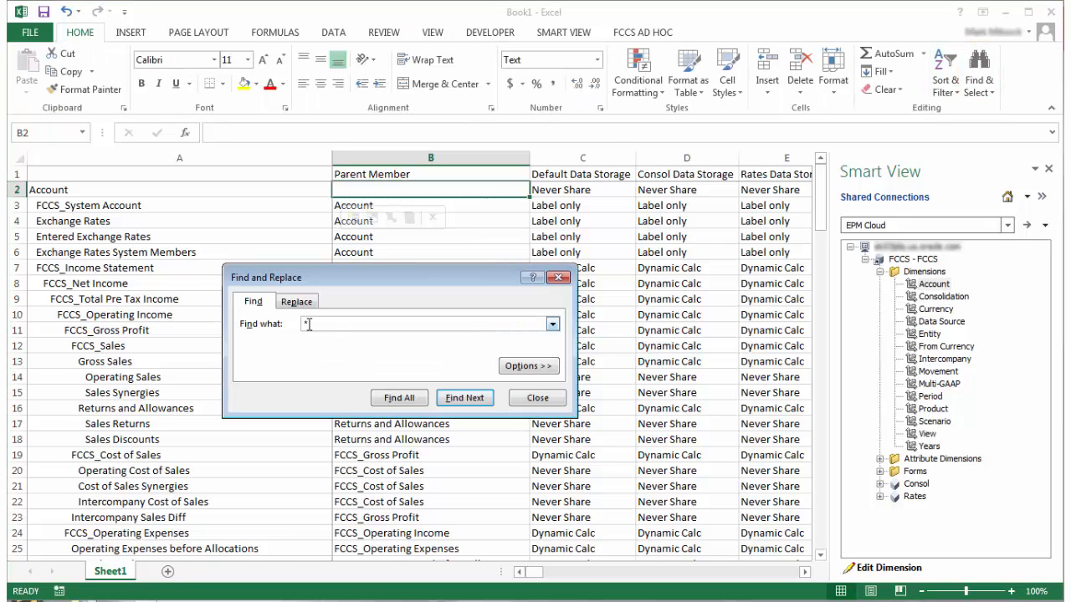
{"action": "type", "text": "Operating Sales"}
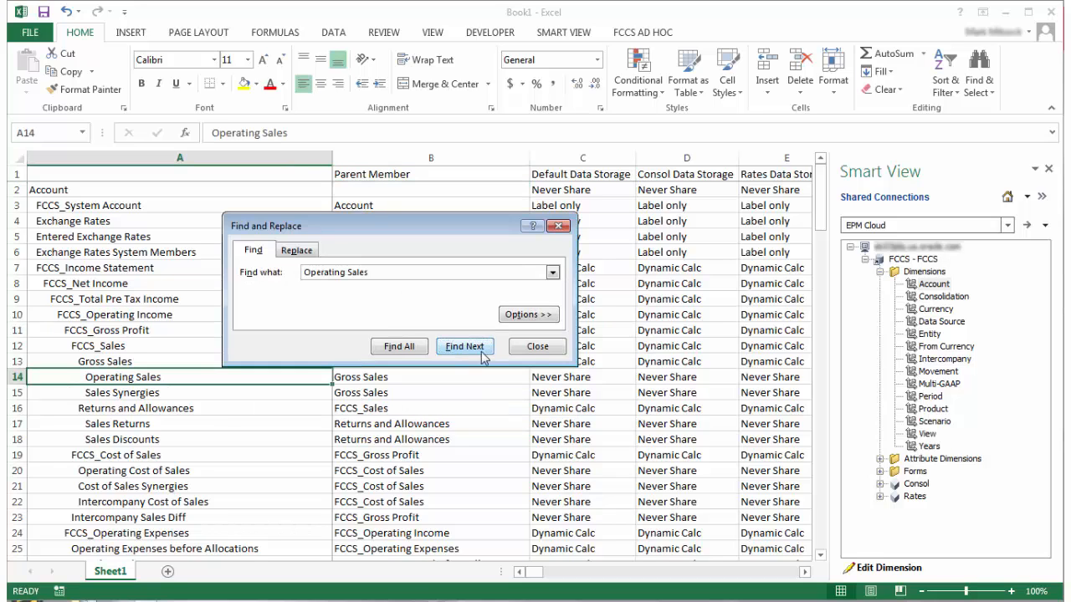
{"action": "left_click", "coordinate": [537, 345]}
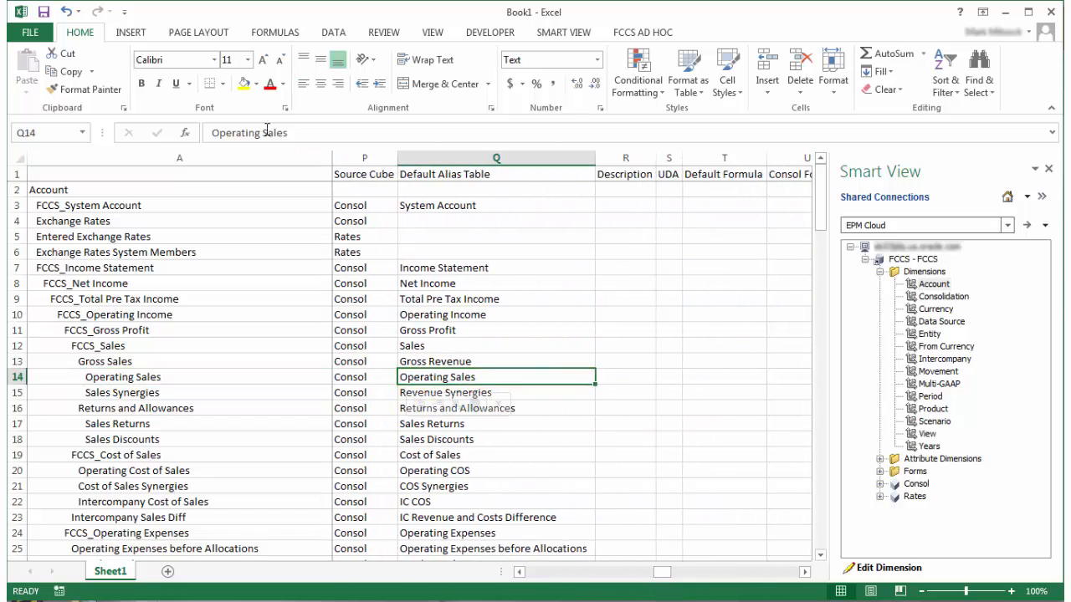
Step: Enter 'Operating Revenue' in Operating Sales' Default Alias Table cell
{"action": "type", "text": "Operating Revenue"}
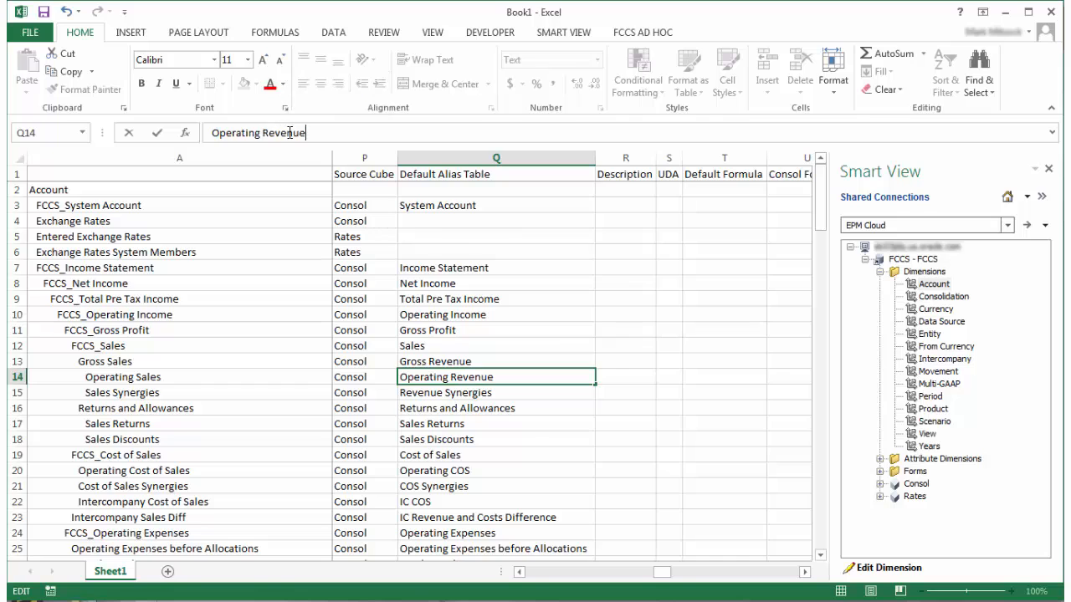
{"action": "left_click", "coordinate": [641, 31]}
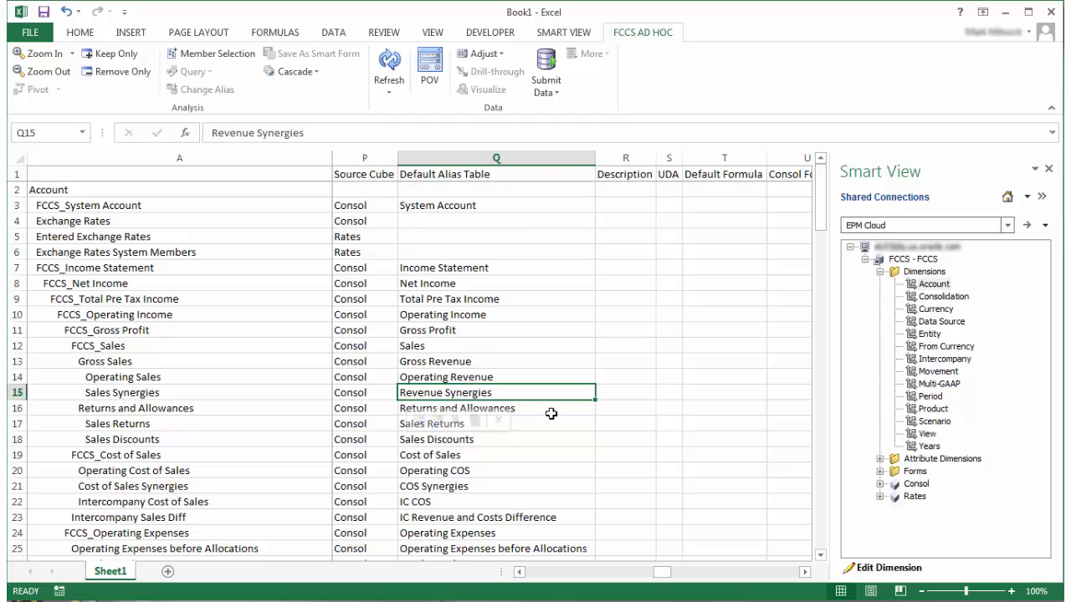
{"action": "mouse_move", "coordinate": [555, 414]}
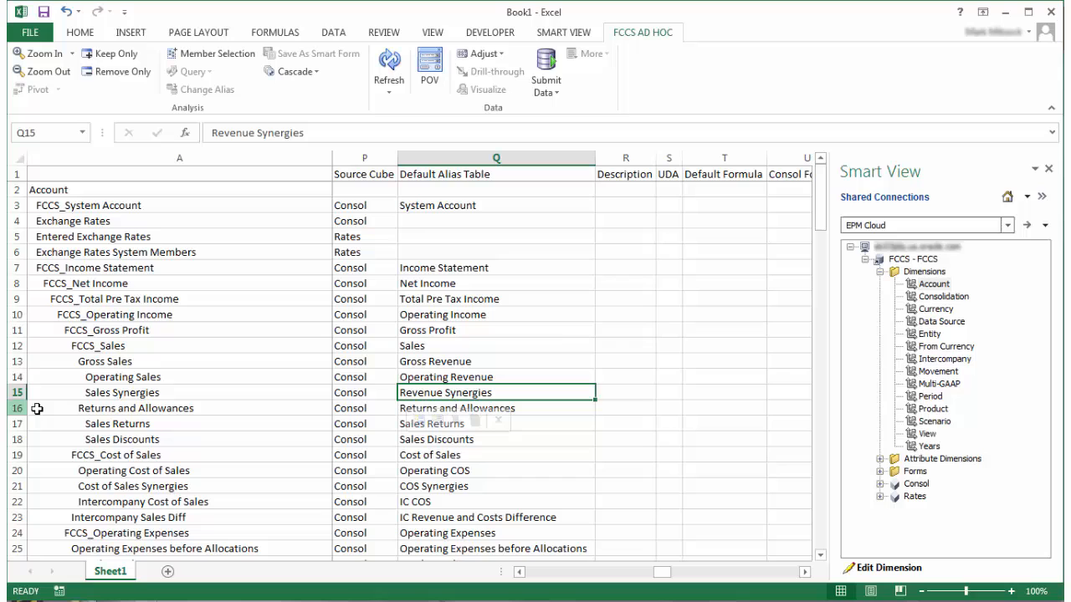
Step: Insert a row above Returns and Allowances and name the member Intercompany Sales
{"action": "left_click", "coordinate": [17, 408]}
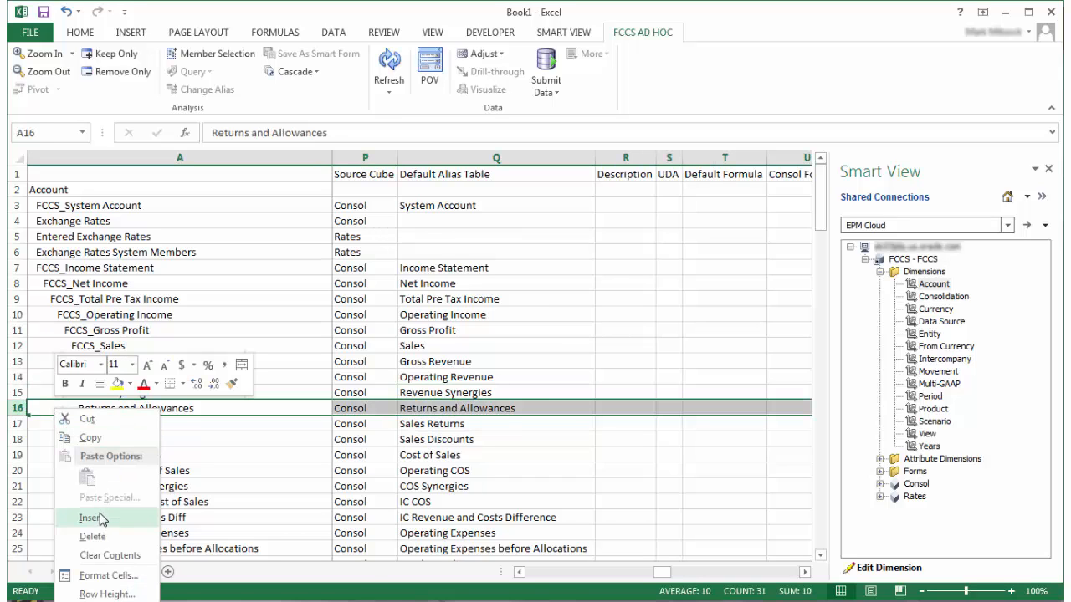
{"action": "left_click", "coordinate": [91, 518]}
{"action": "type", "text": "Operating Sales"}
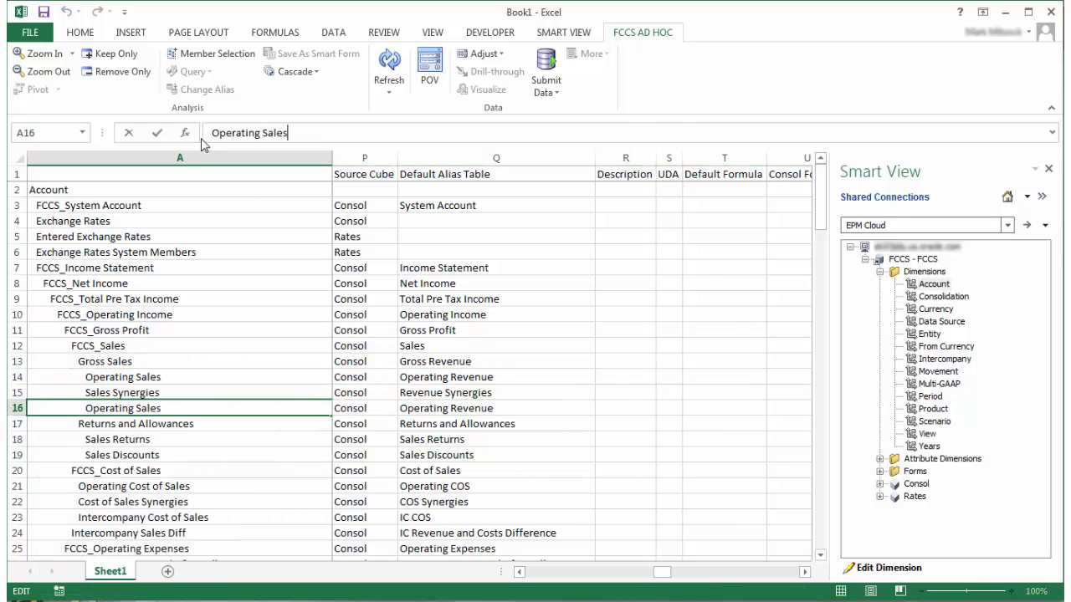
{"action": "type", "text": "Intercompany"}
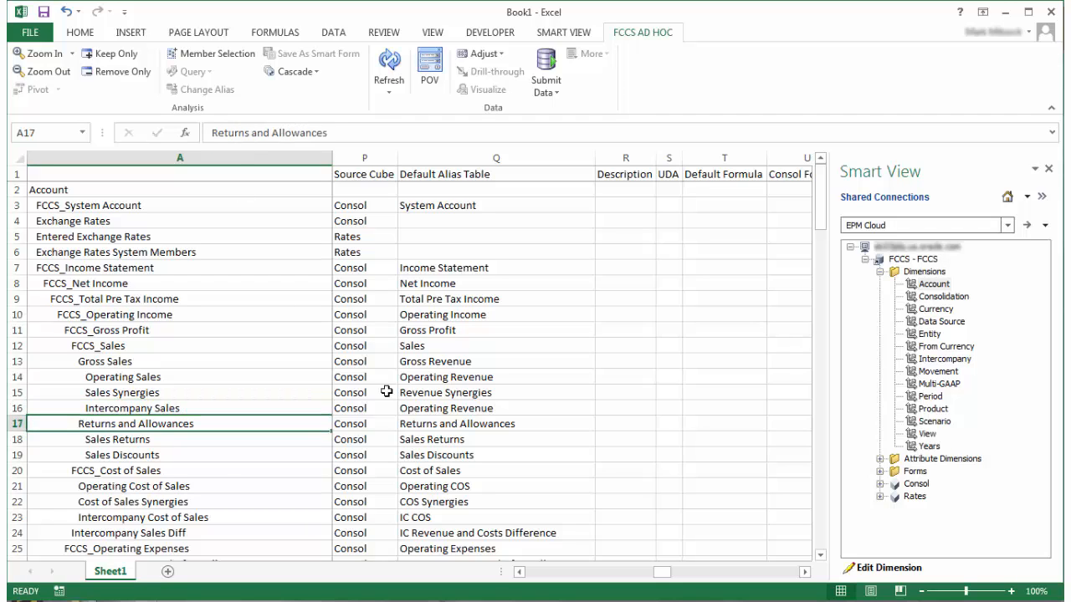
{"action": "type", "text": "Intercompany Sales"}
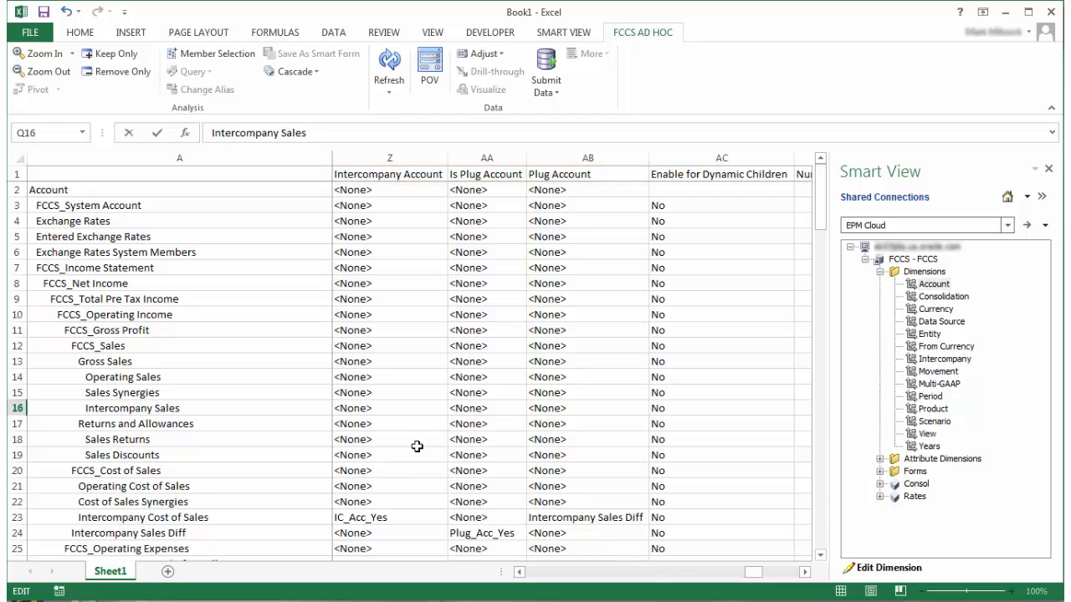
Step: Set Intercompany Account to IC_Acc_Yes and Plug Account to Intercompany Sales Diff
{"action": "left_click", "coordinate": [457, 408]}
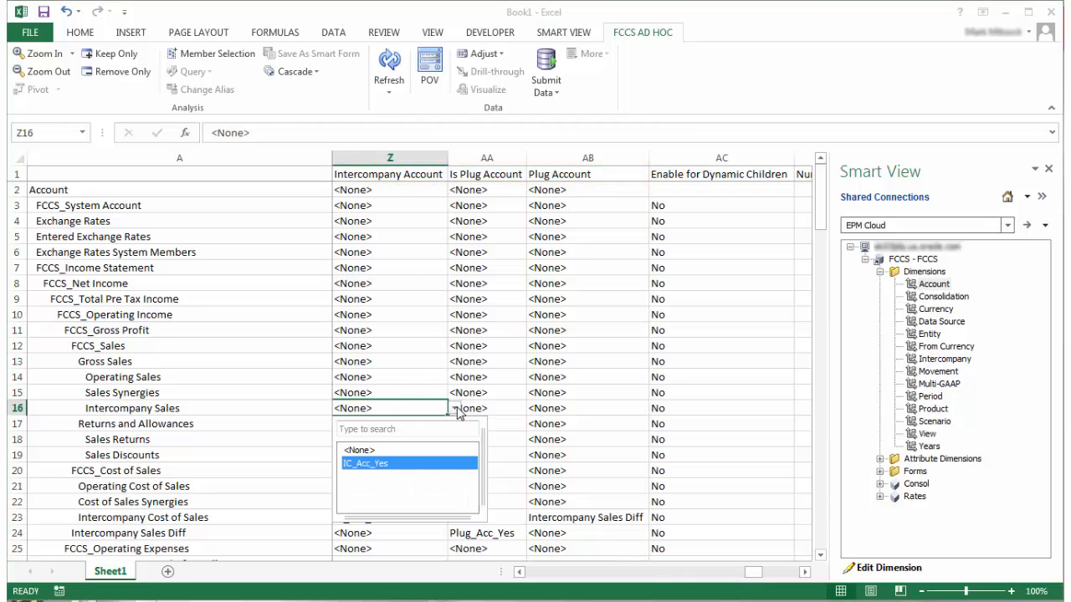
{"action": "left_click", "coordinate": [364, 462]}
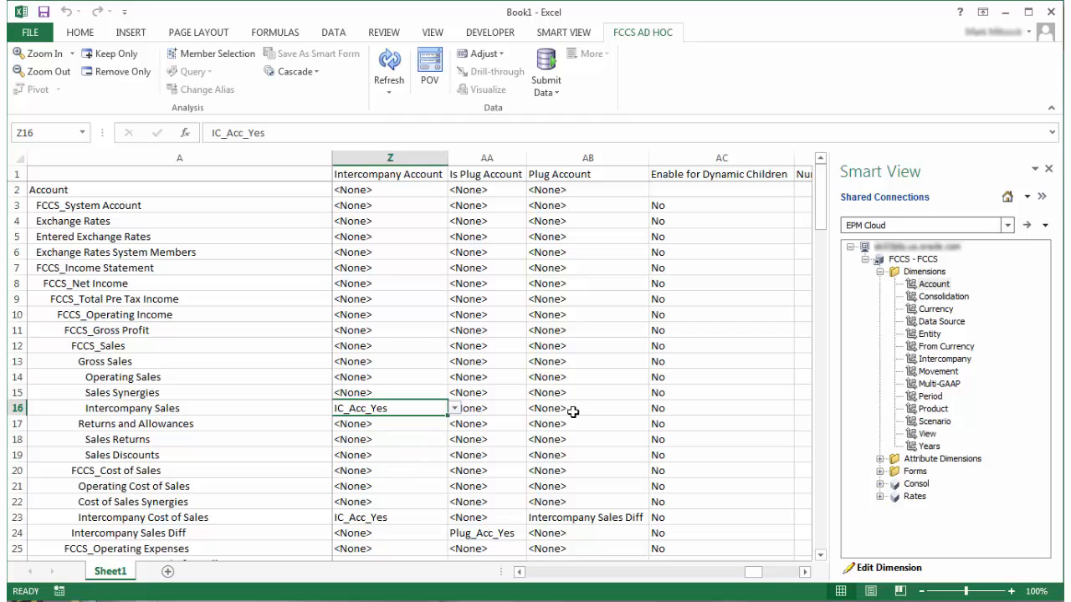
{"action": "left_click", "coordinate": [656, 408]}
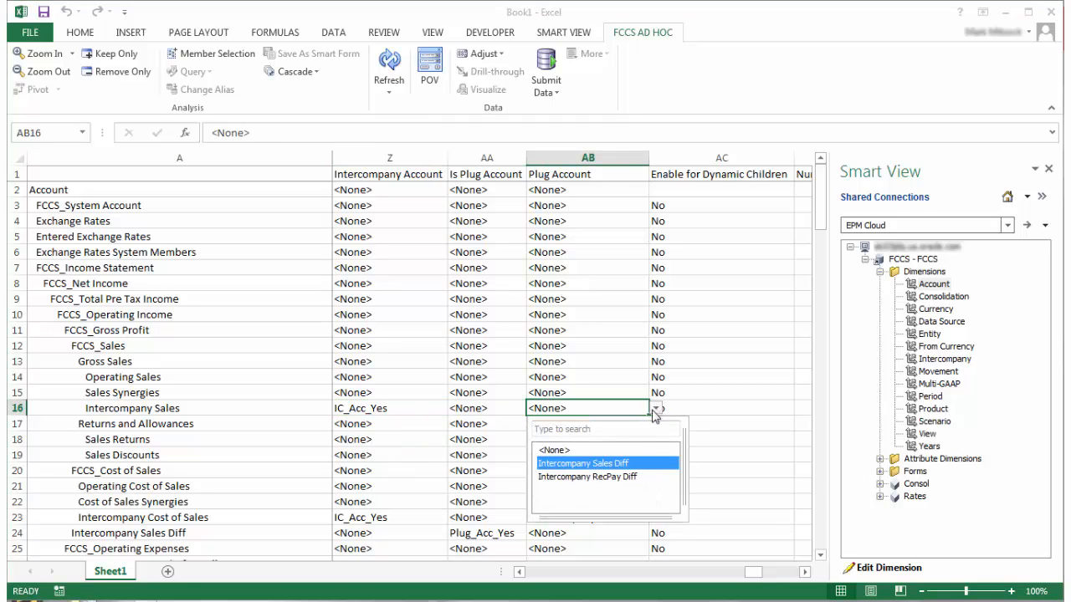
{"action": "left_click", "coordinate": [583, 463]}
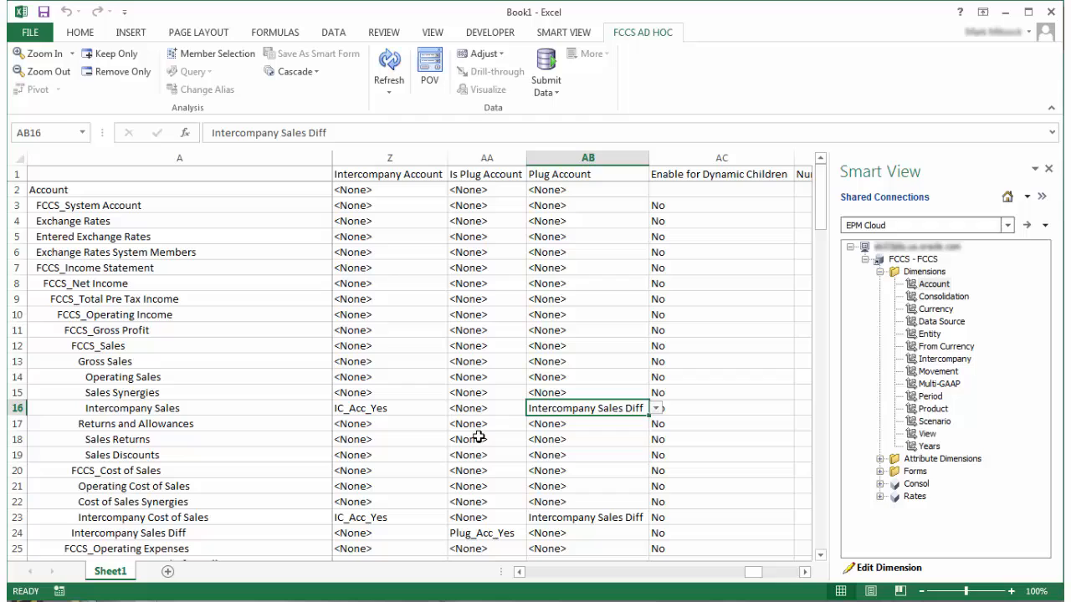
{"action": "mouse_move", "coordinate": [569, 367]}
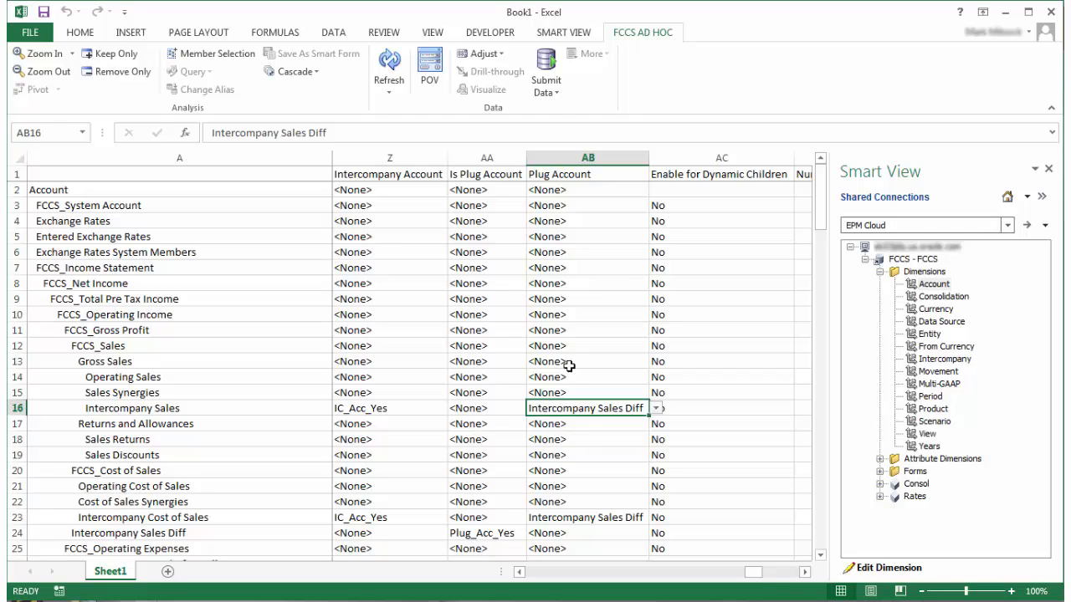
{"action": "mouse_move", "coordinate": [598, 481]}
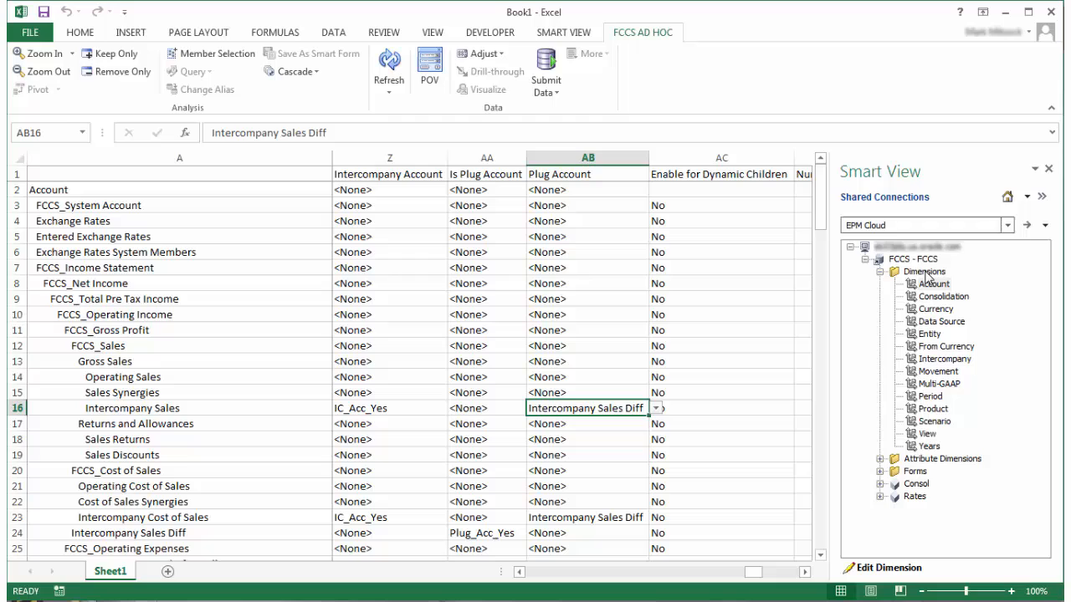
{"action": "left_click", "coordinate": [925, 271]}
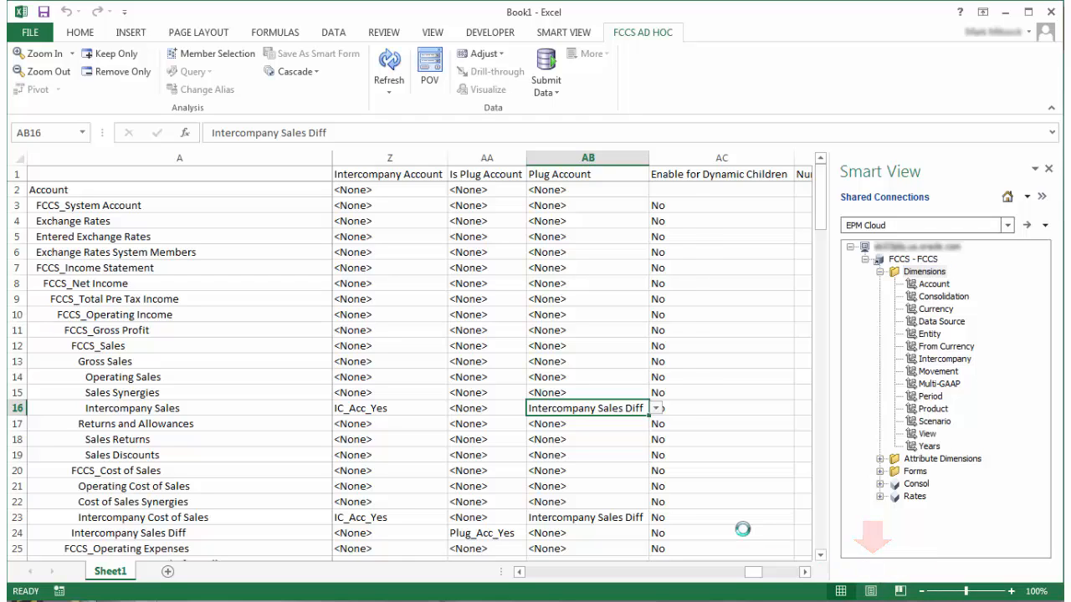
Step: Run Refresh Database with Database ticked and confirm recreating the cube outlines
{"action": "left_click", "coordinate": [388, 64]}
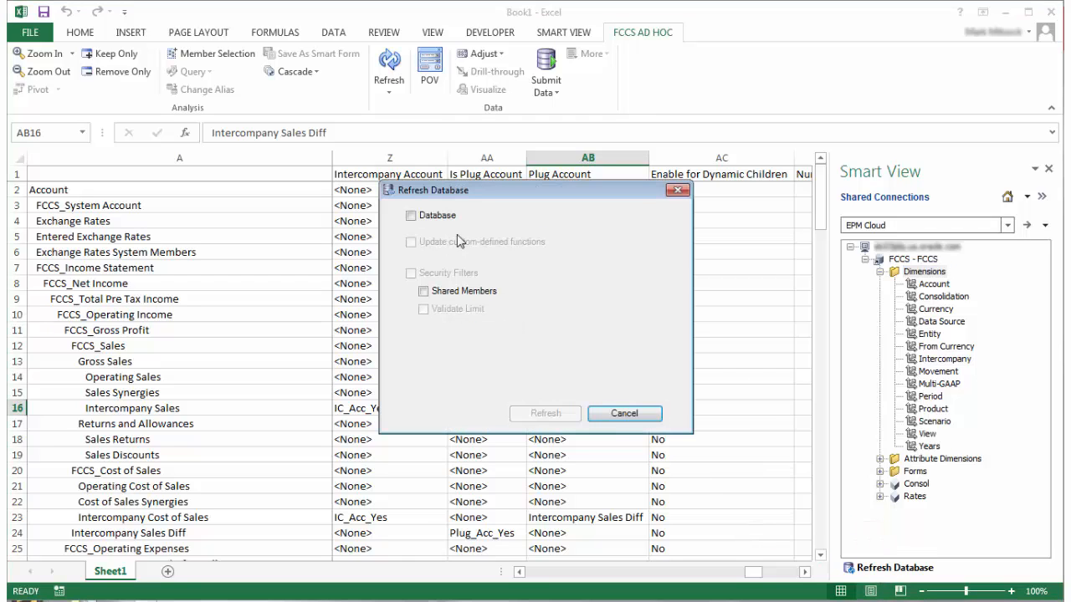
{"action": "left_click", "coordinate": [411, 215]}
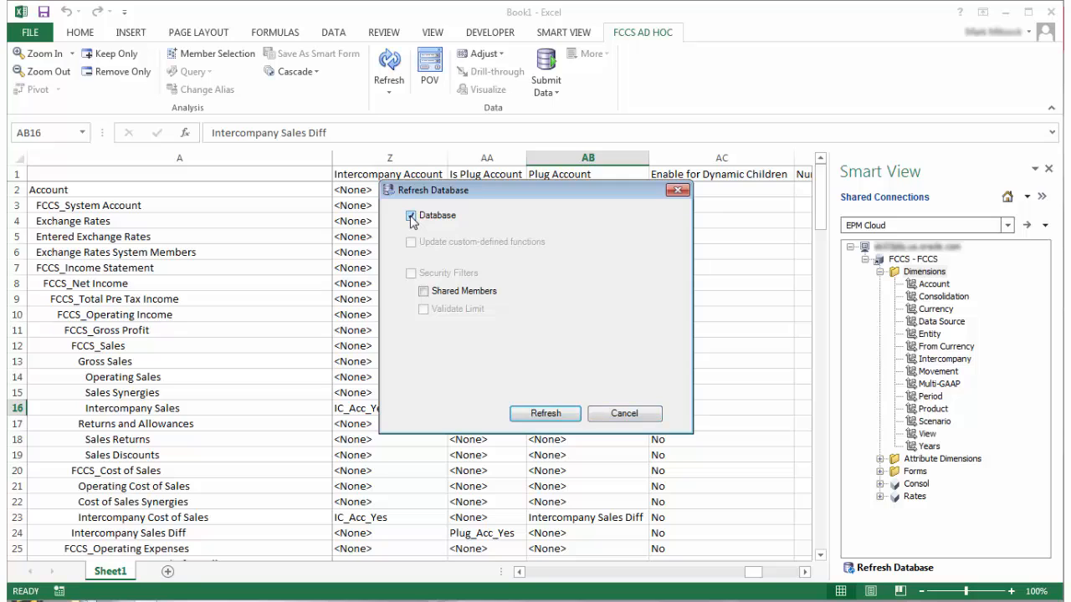
{"action": "left_click", "coordinate": [410, 216]}
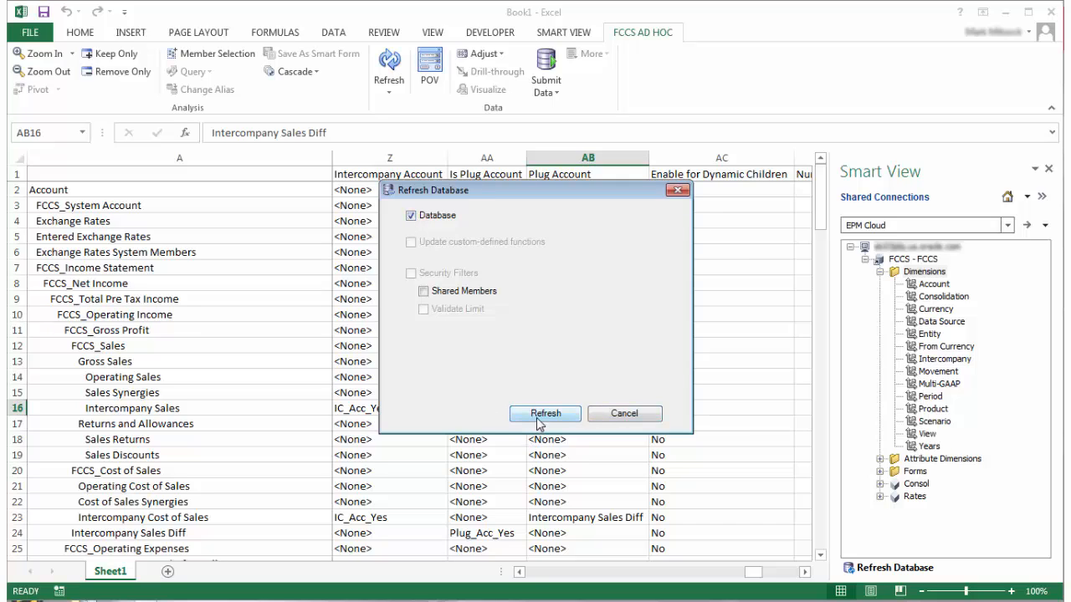
{"action": "left_click", "coordinate": [544, 413]}
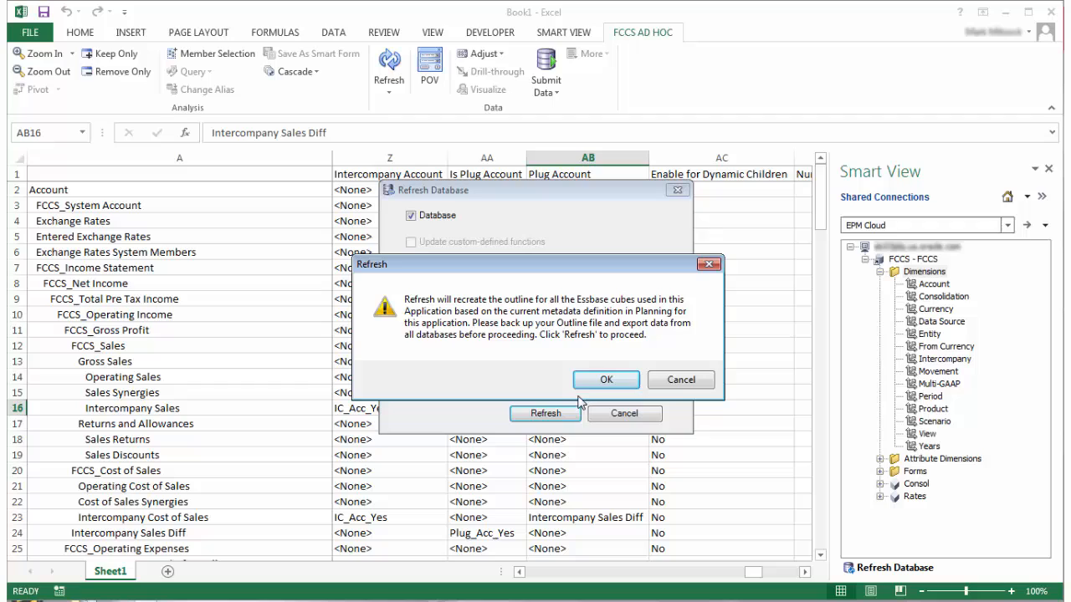